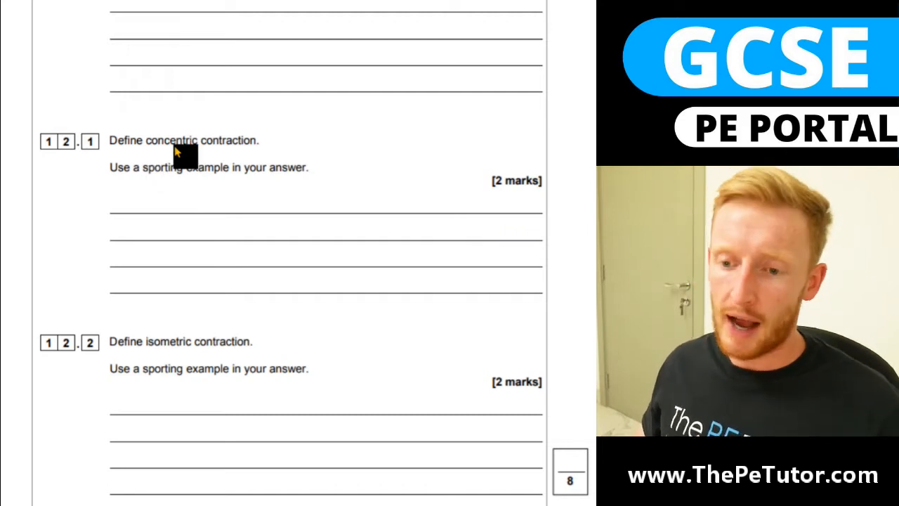
Highlight the question 12.1 text 'Define concentric contraction.'.
{"action": "left_click_drag", "start_coordinate": [109, 141], "coordinate": [260, 140]}
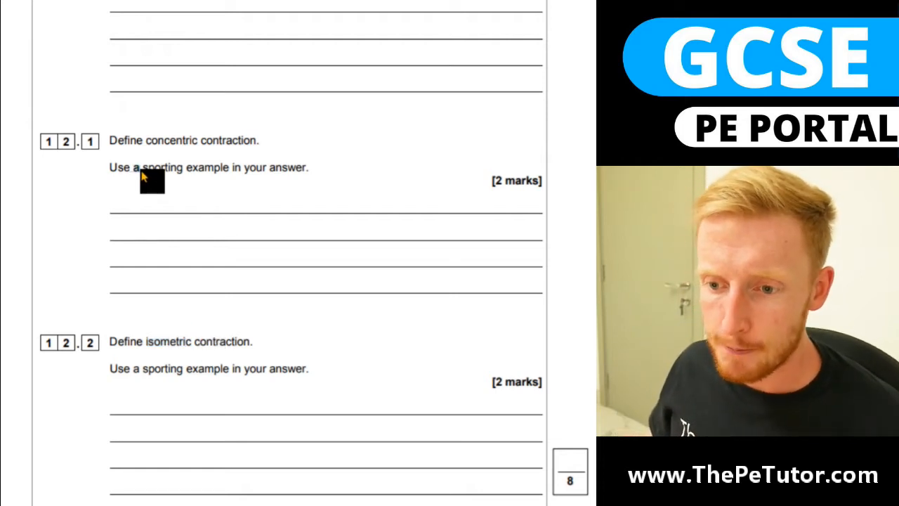
{"action": "left_click_drag", "start_coordinate": [110, 140], "coordinate": [259, 141]}
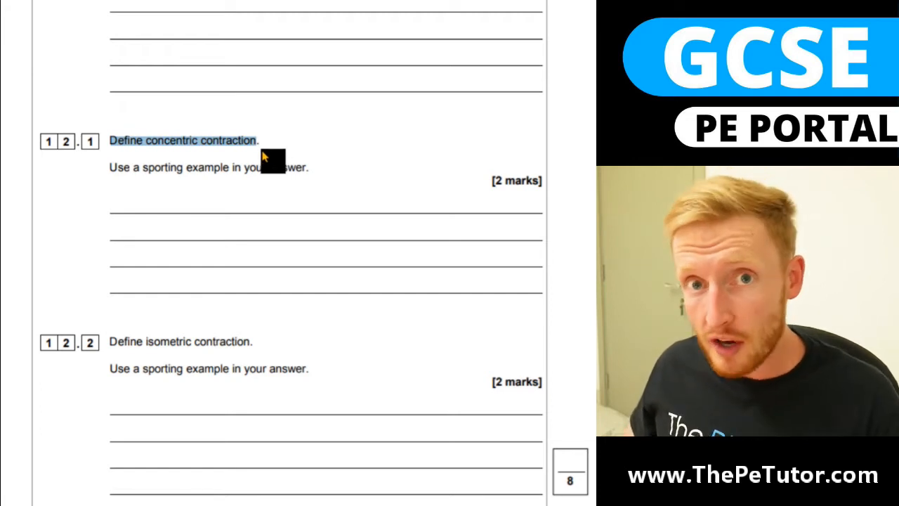